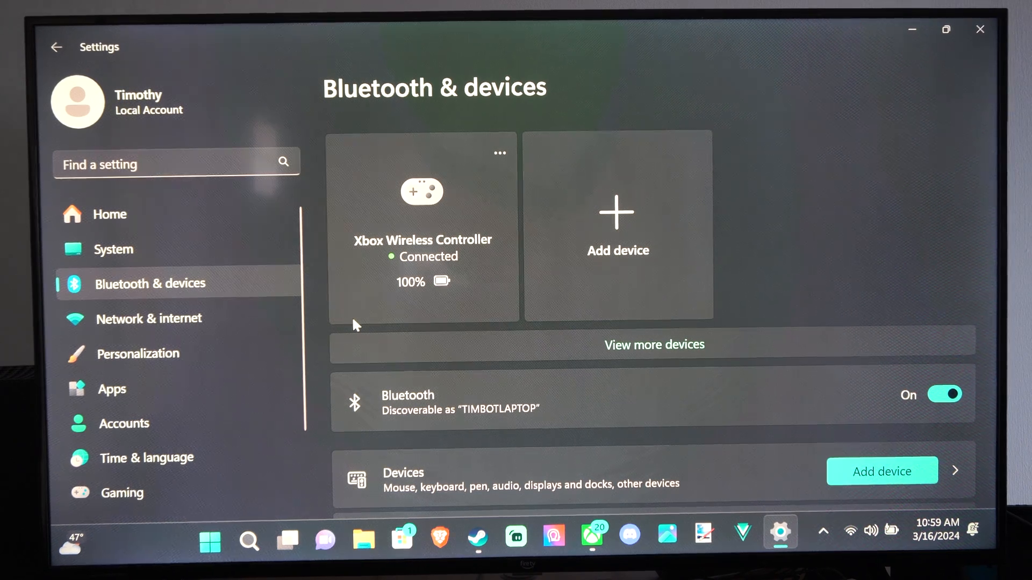
{"action": "left_click", "coordinate": [498, 153]}
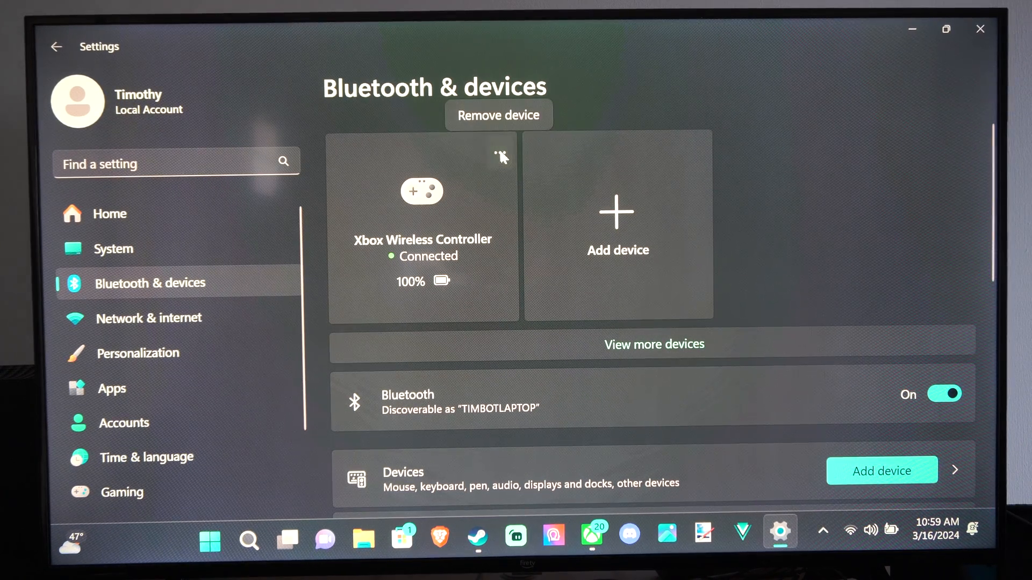